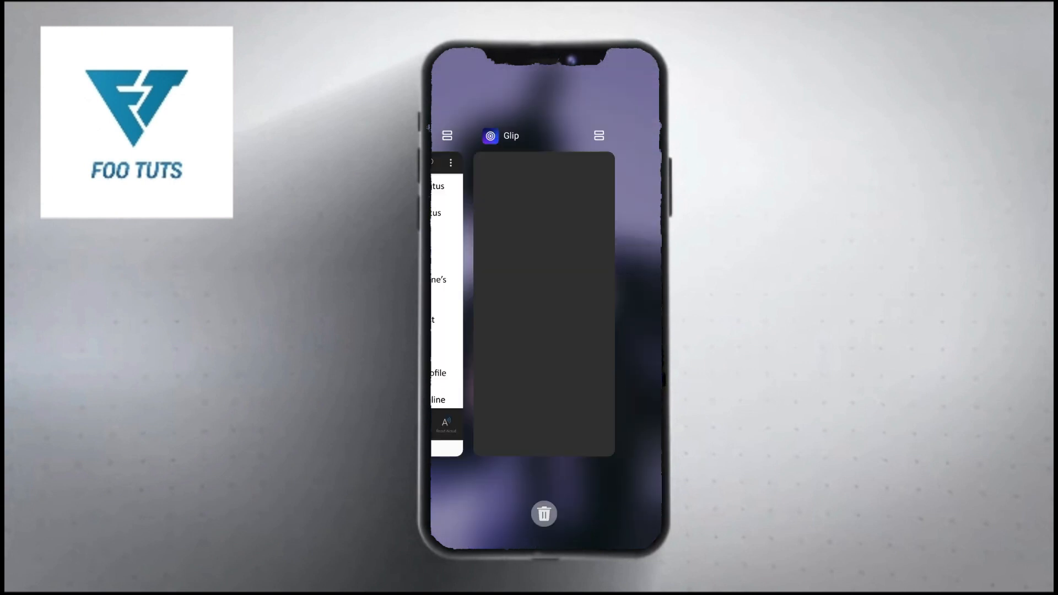
- Reopen WhatsApp from the Android recent apps view
left_click(544, 514)
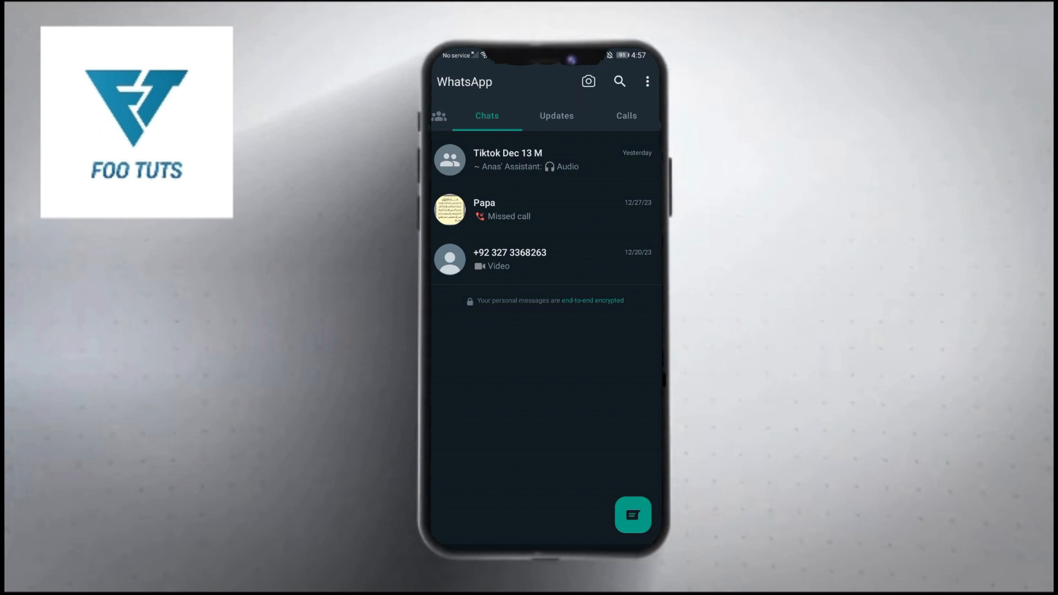
- Open the About visibility options under Settings > Privacy, currently My contacts
left_click(647, 81)
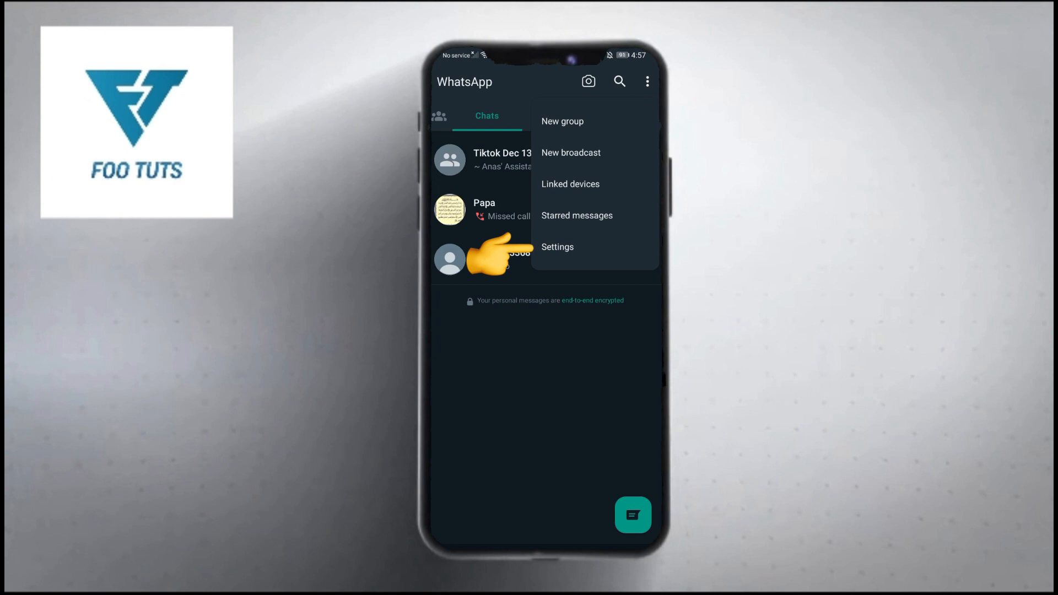
left_click(557, 247)
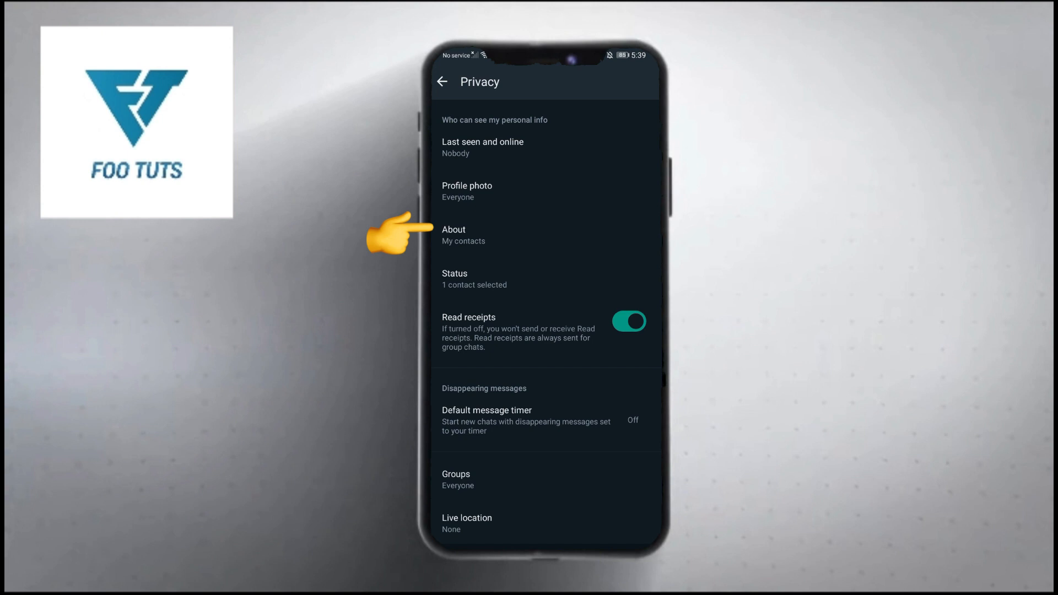
left_click(464, 235)
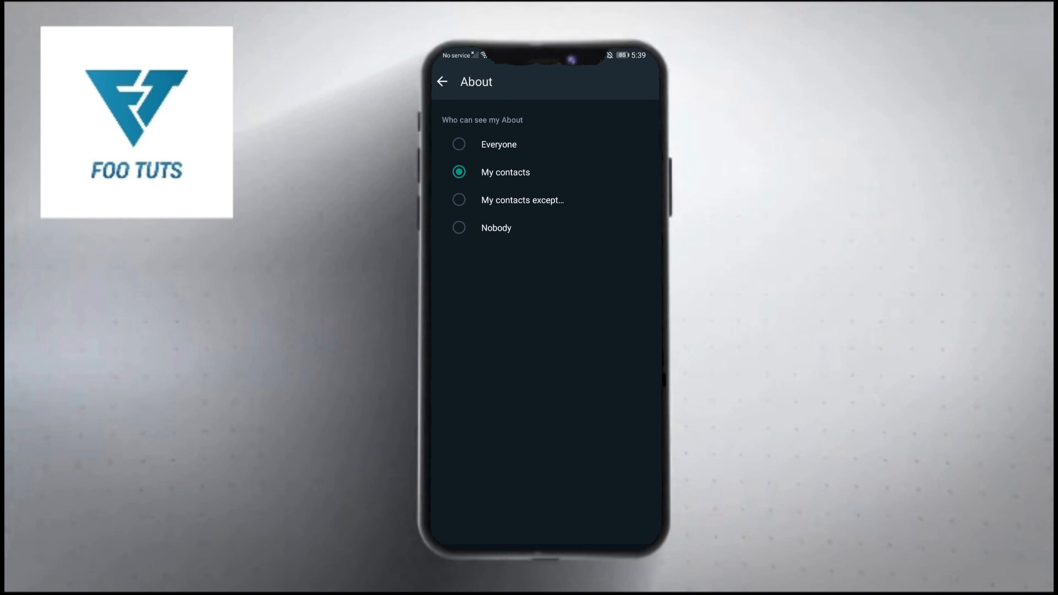
- Choose Nobody for About visibility and go back to Privacy settings
left_click(459, 227)
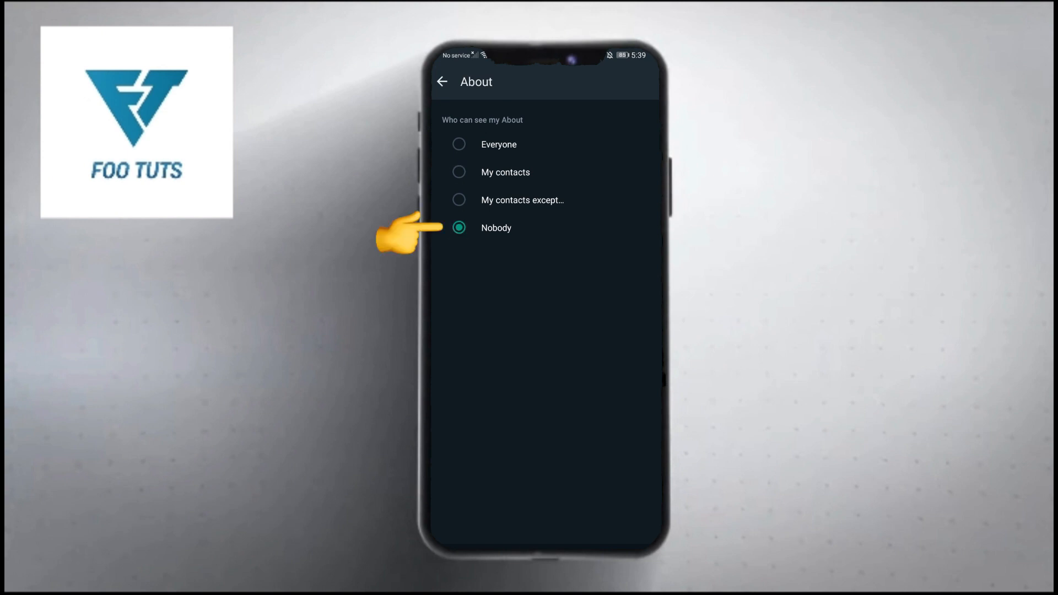
left_click(442, 82)
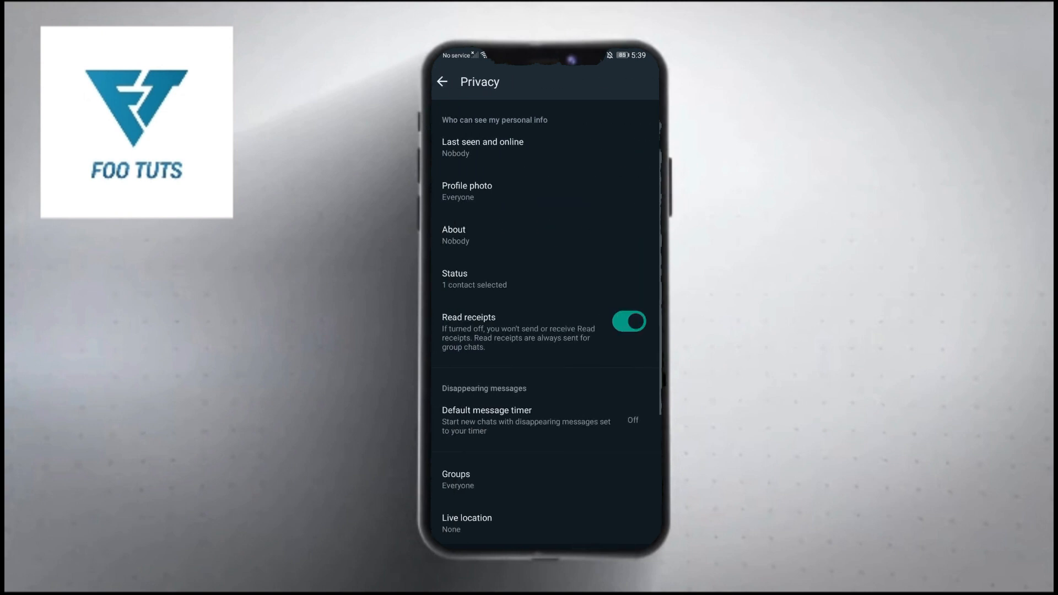